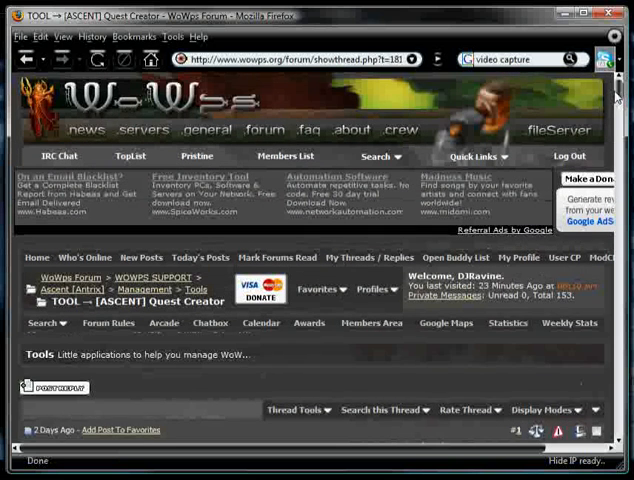
- Reveal the TBC Quest Creator folder path and launch Quest_Creator.exe
scroll(down, 3)
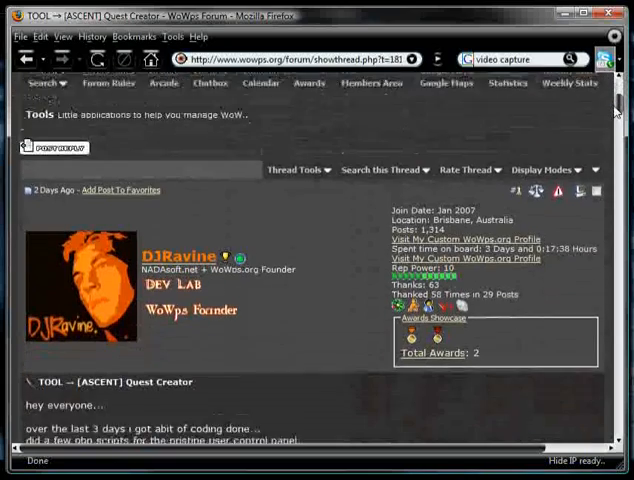
scroll(down, 3)
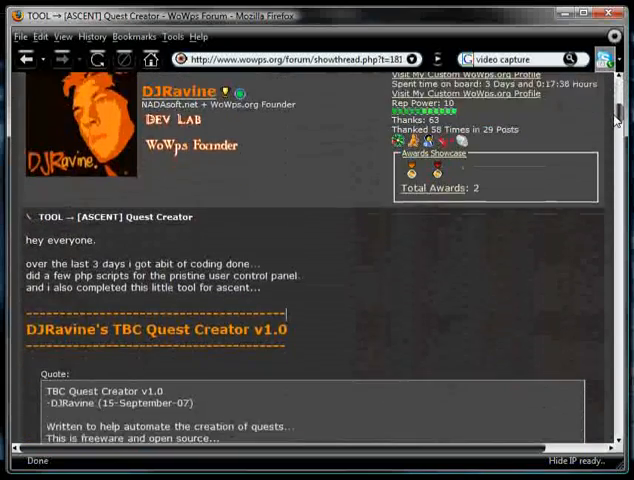
scroll(down, 3)
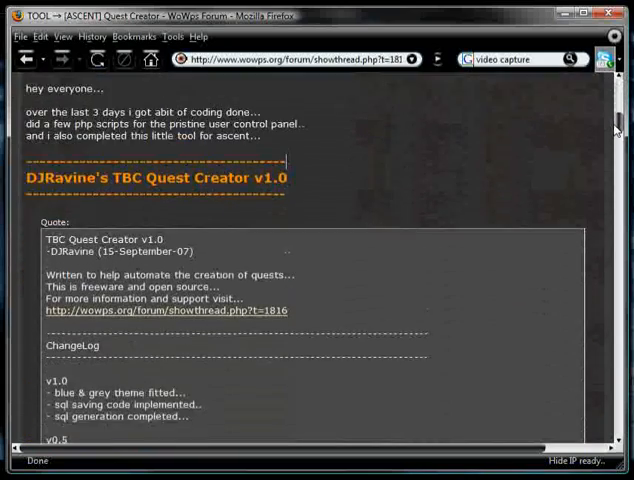
scroll(down, 3)
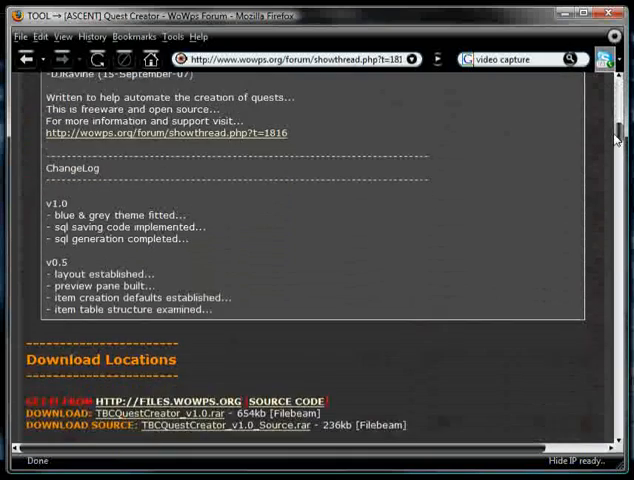
scroll(down, 3)
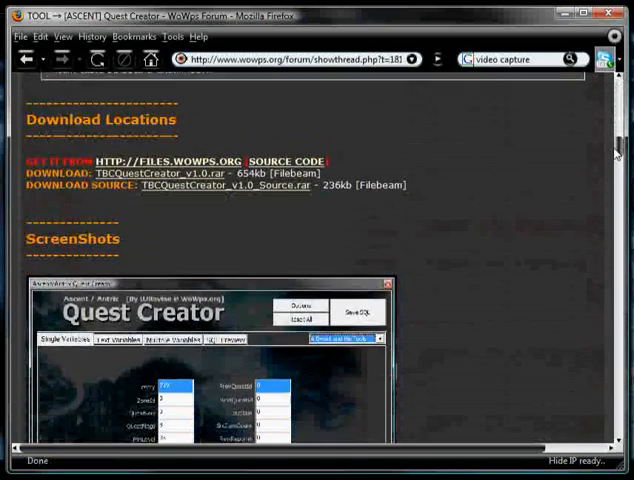
scroll(down, 3)
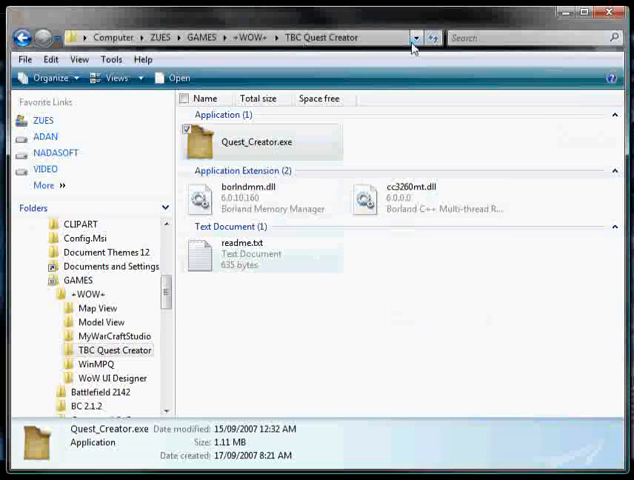
click(412, 36)
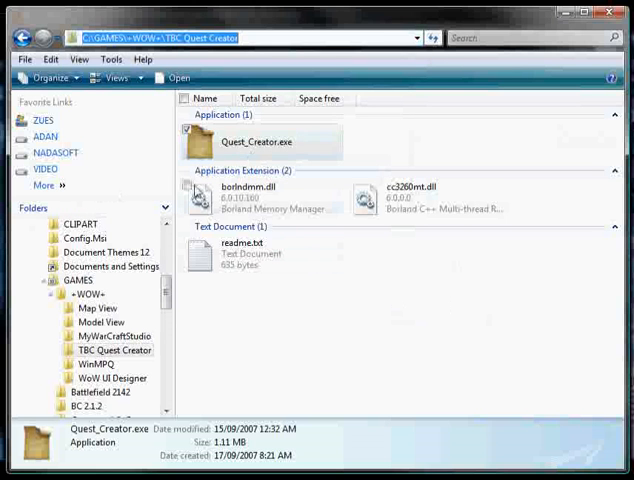
double_click(258, 132)
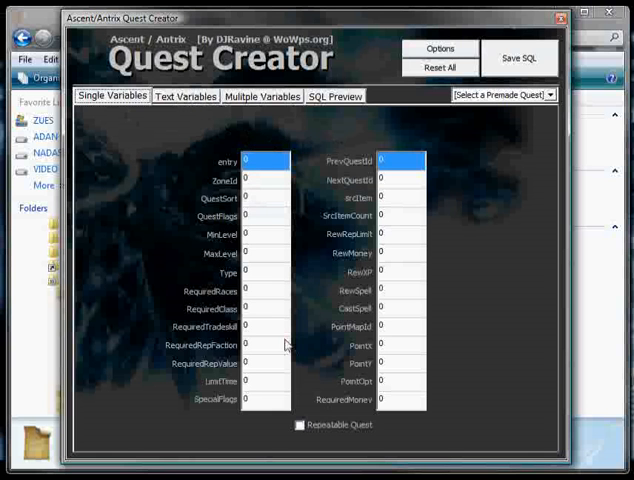
- Browse the blank Text and Multiple Variables pages, then bring up SQL Export Options
click(188, 96)
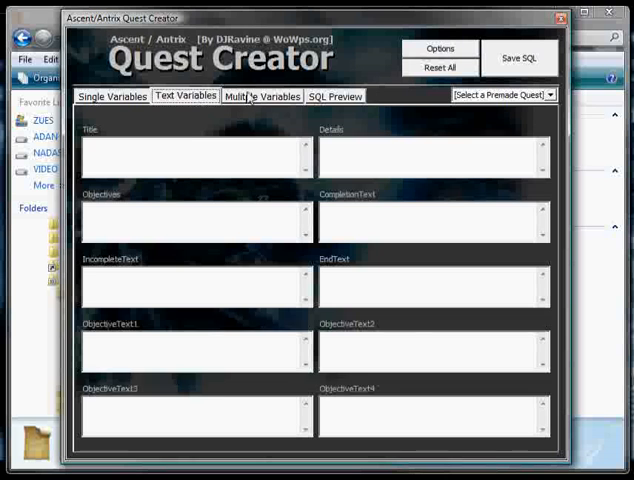
click(264, 96)
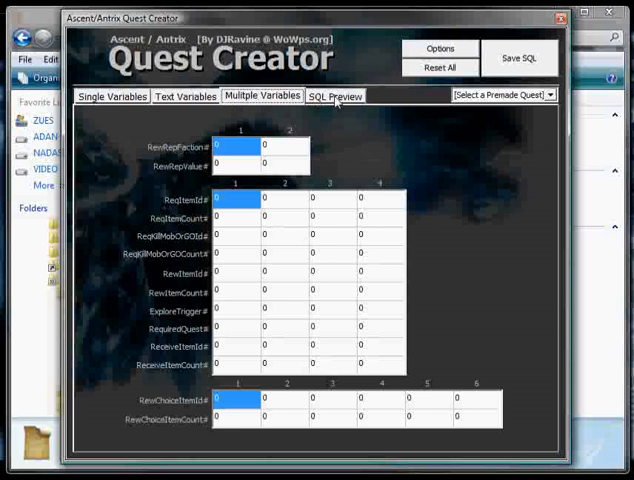
click(188, 96)
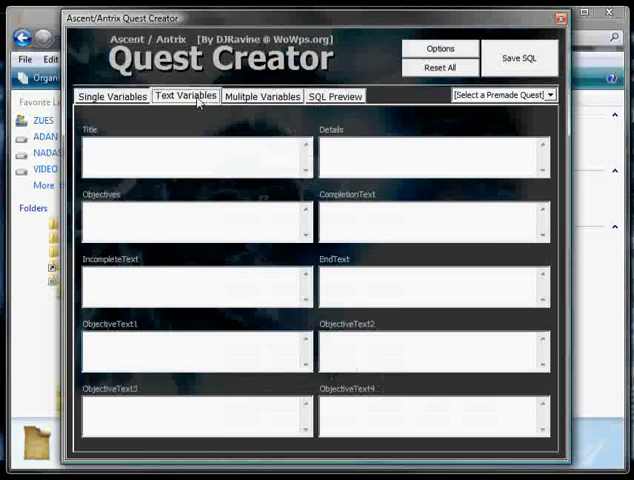
click(116, 96)
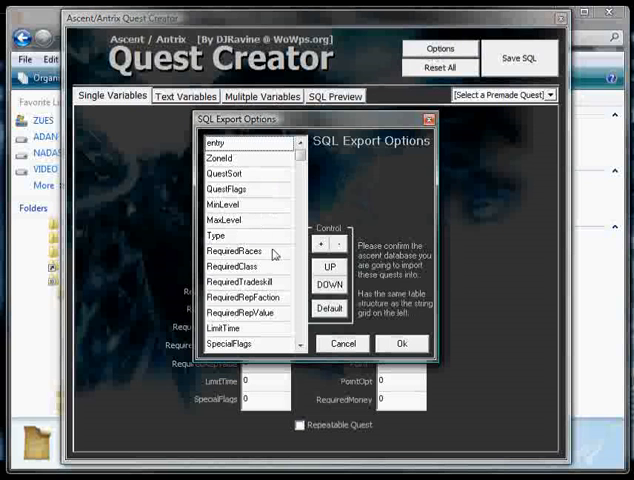
- Add a custom export column named timestoping after MaxLevel
click(224, 238)
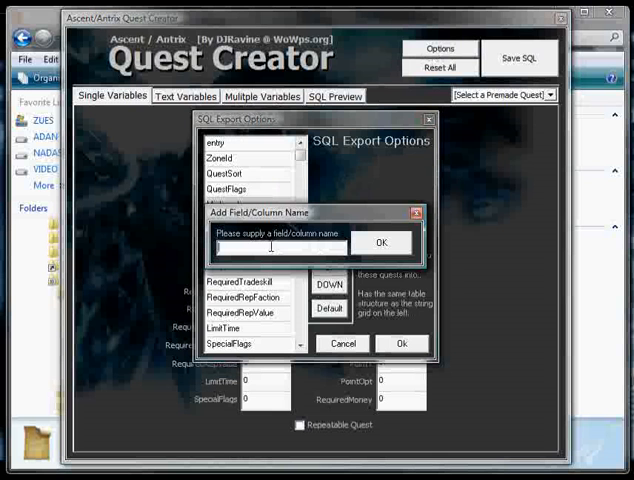
text(time)
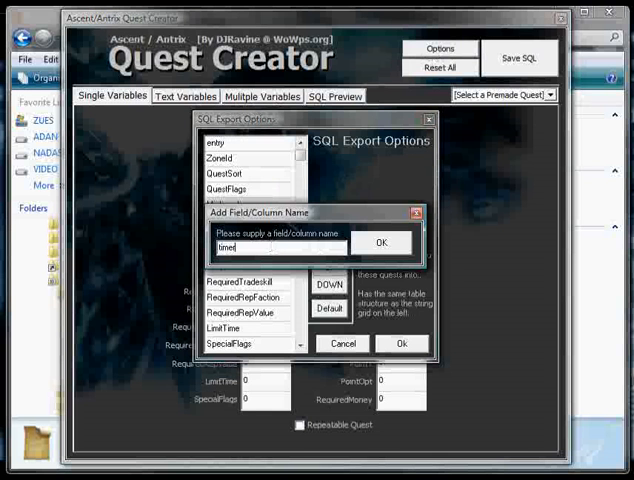
text(stoping)
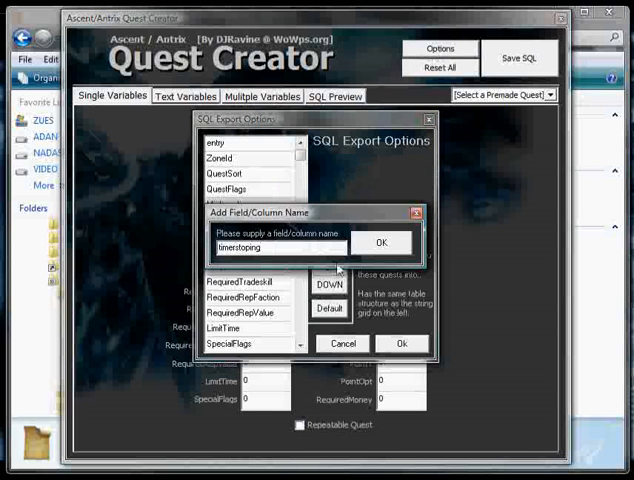
click(380, 242)
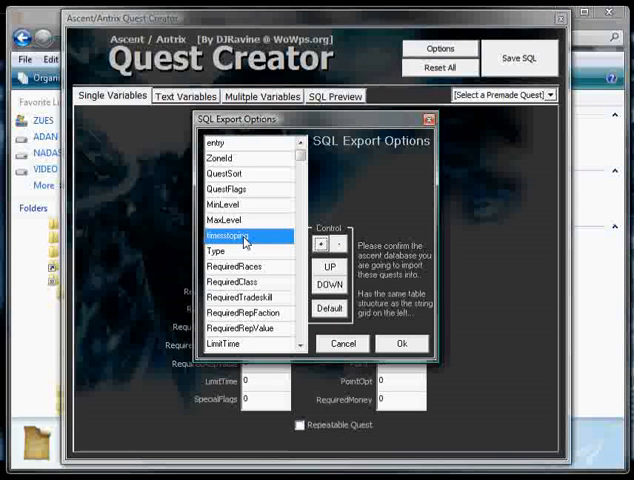
mouse_move(278, 250)
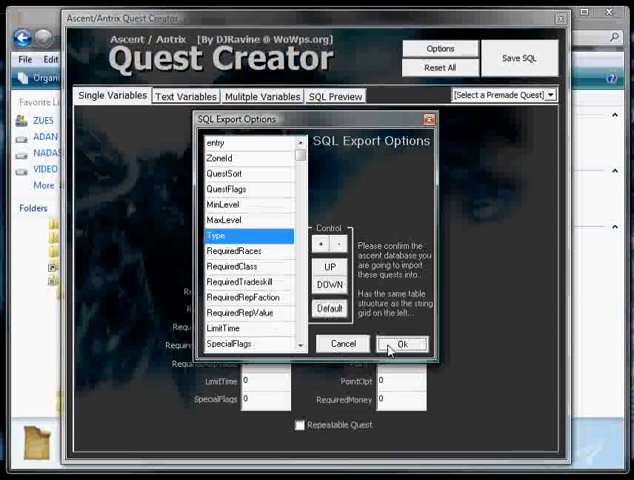
- Close the export options and load the Skirmish at Echo Ridge premade quest
click(404, 344)
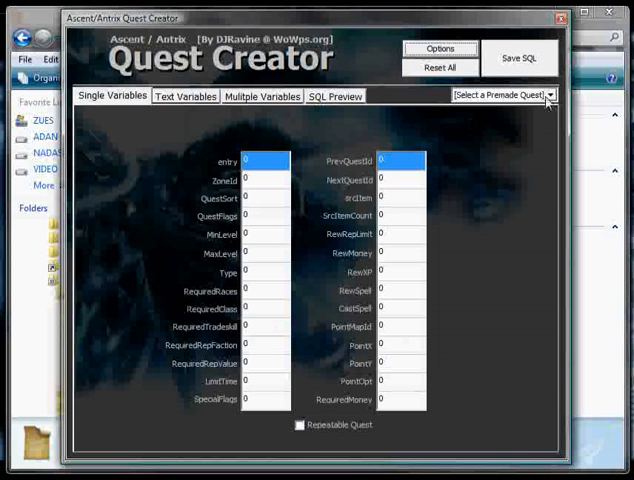
click(548, 94)
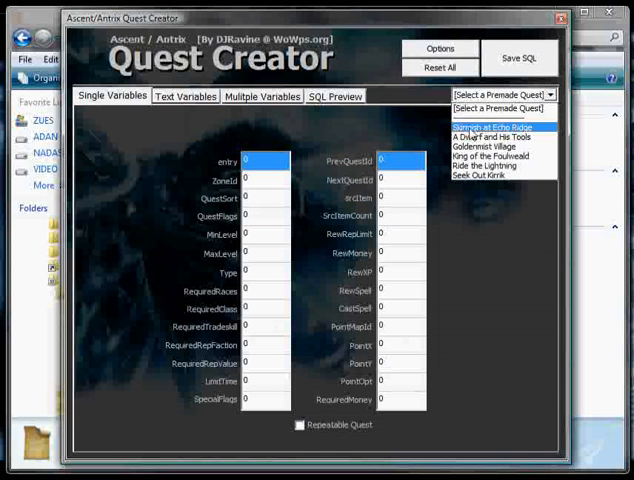
click(490, 112)
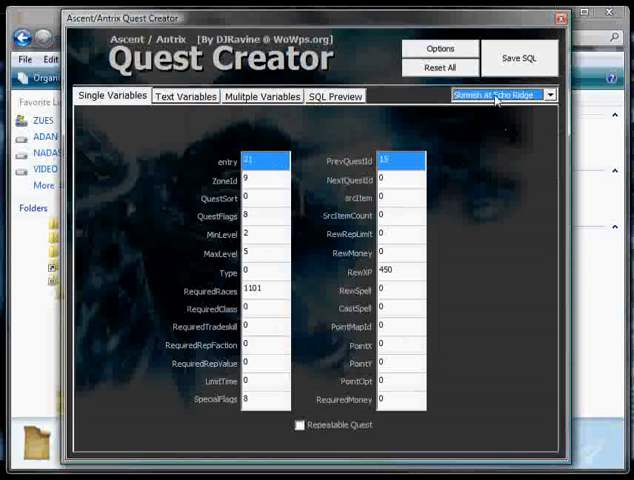
click(548, 94)
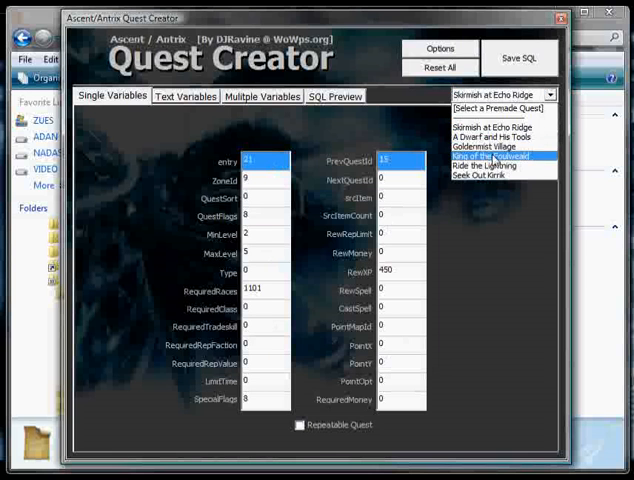
click(490, 156)
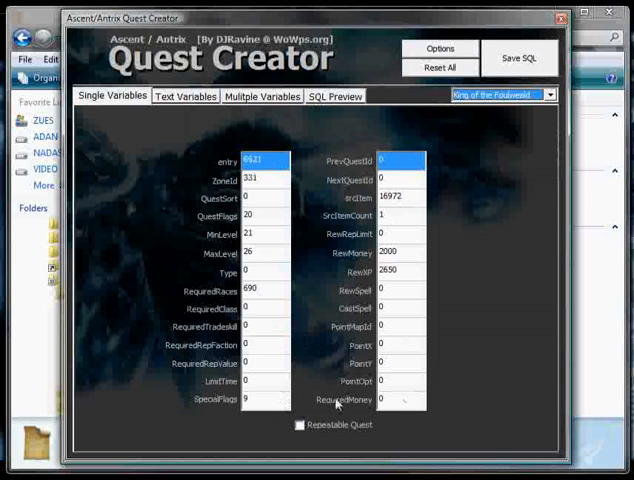
mouse_move(502, 124)
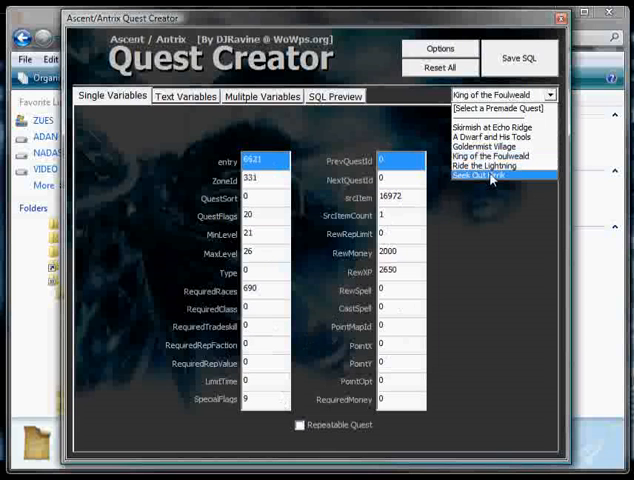
click(490, 178)
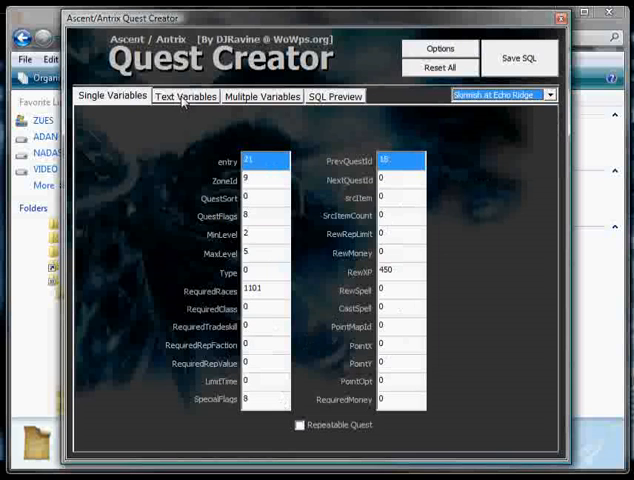
- Review Skirmish at Echo Ridge's text fields and its multiple-value fields
click(184, 96)
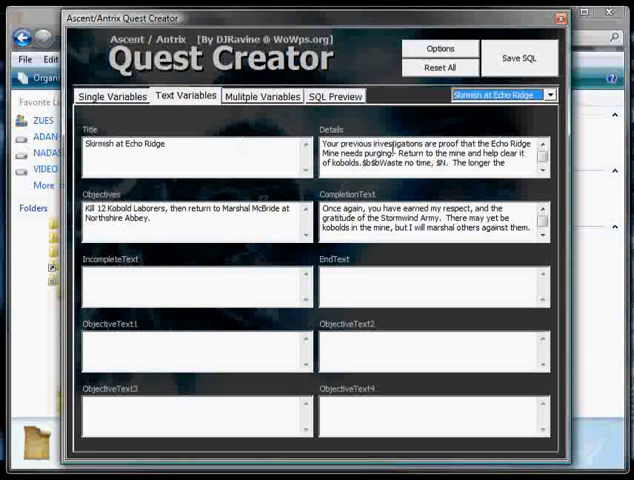
click(104, 156)
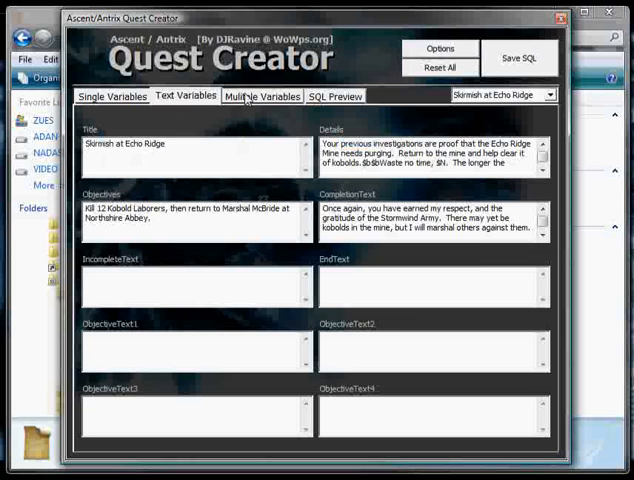
click(264, 96)
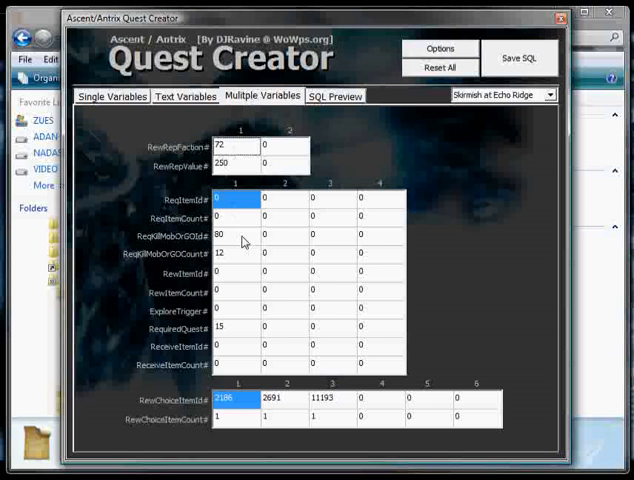
mouse_move(240, 240)
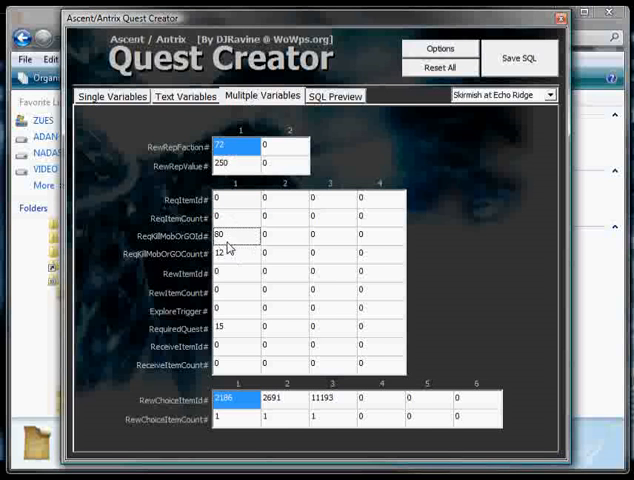
click(228, 252)
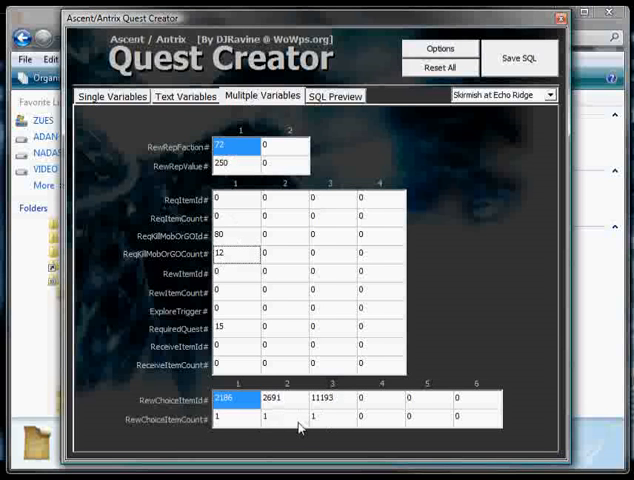
mouse_move(182, 340)
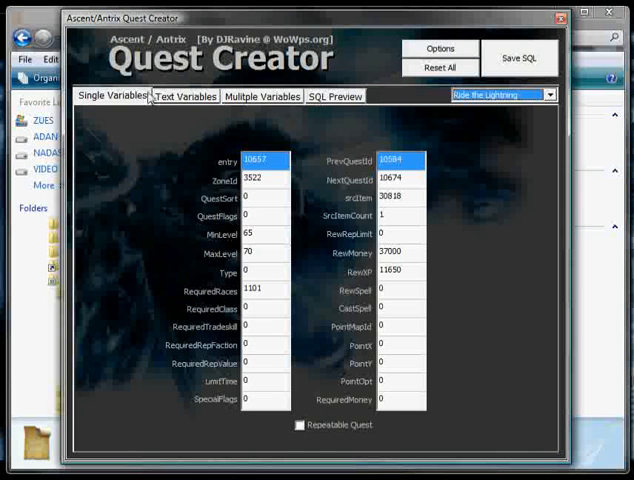
- After viewing multiple-value fields, reload the Echo Ridge premade quest from the dropdown
click(264, 96)
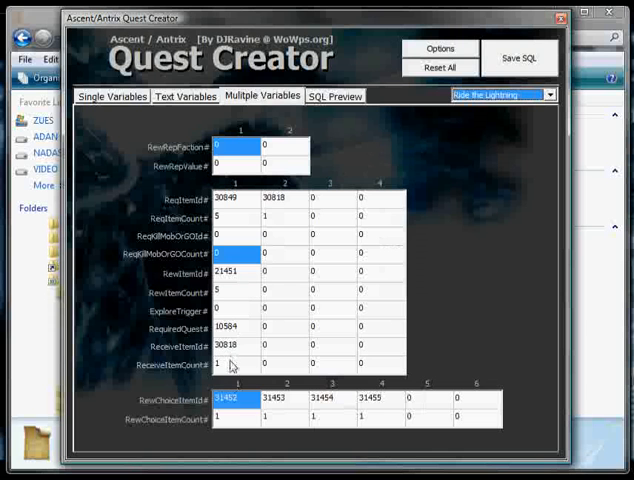
click(548, 94)
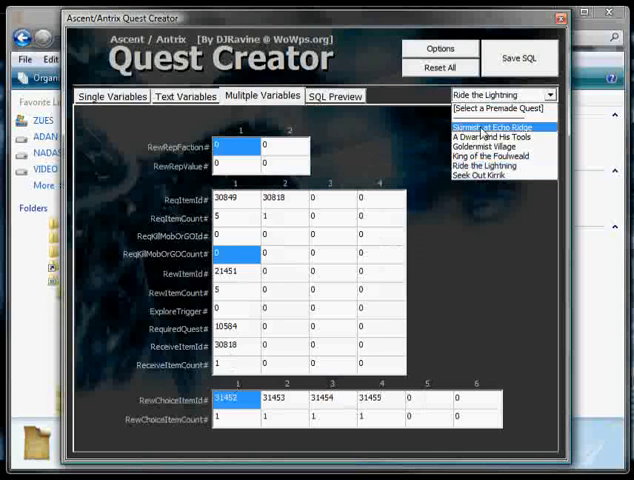
click(120, 96)
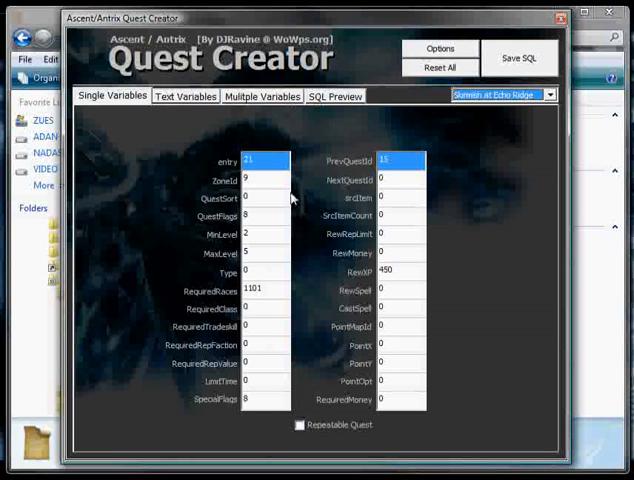
mouse_move(460, 132)
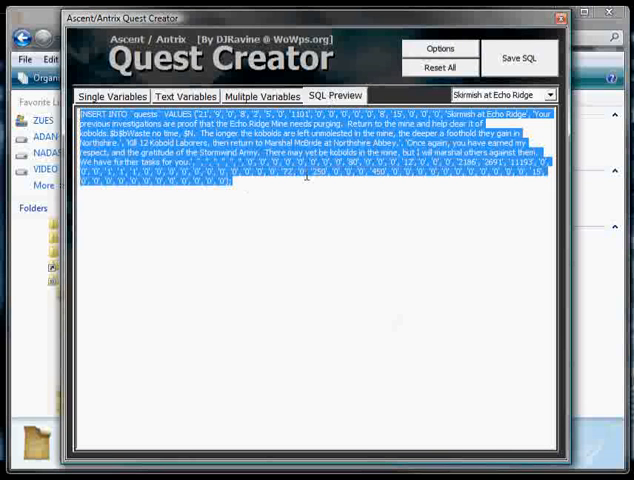
click(116, 96)
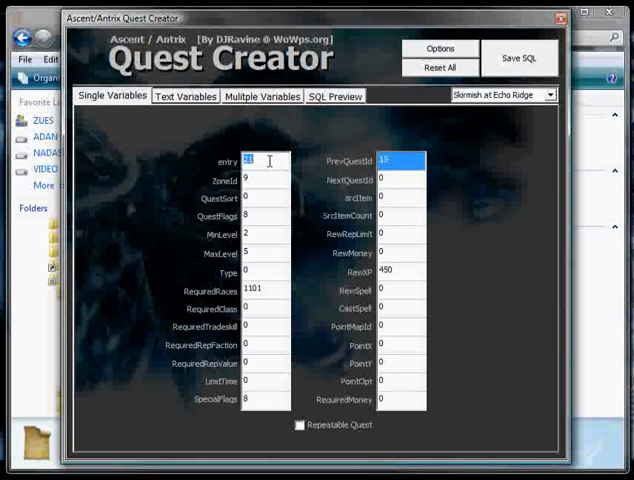
- Give the quest entry ID 888888 and view the generated INSERT statement
text(8888888)
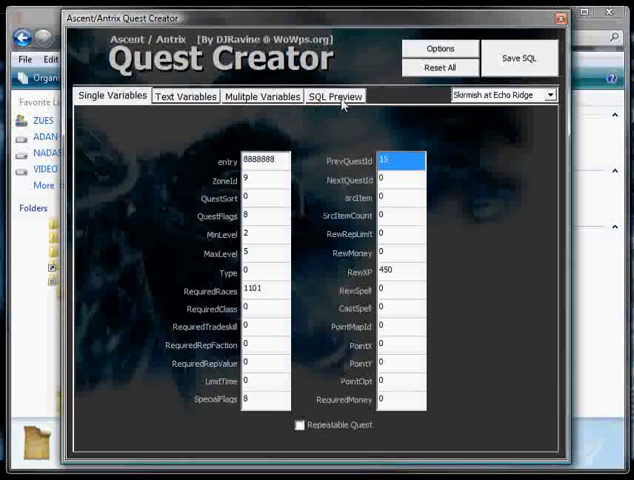
mouse_move(434, 106)
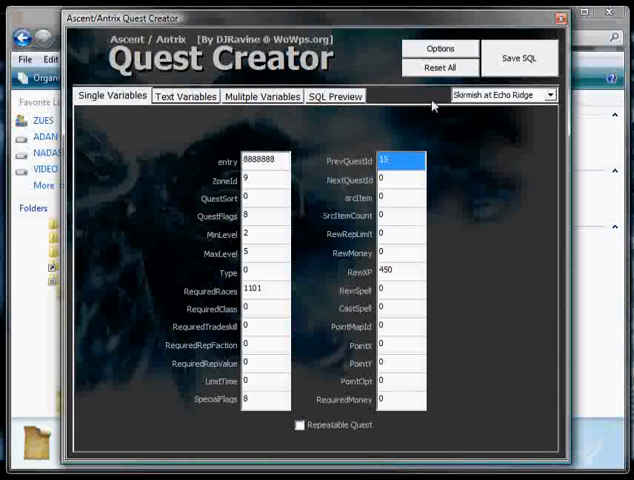
click(336, 96)
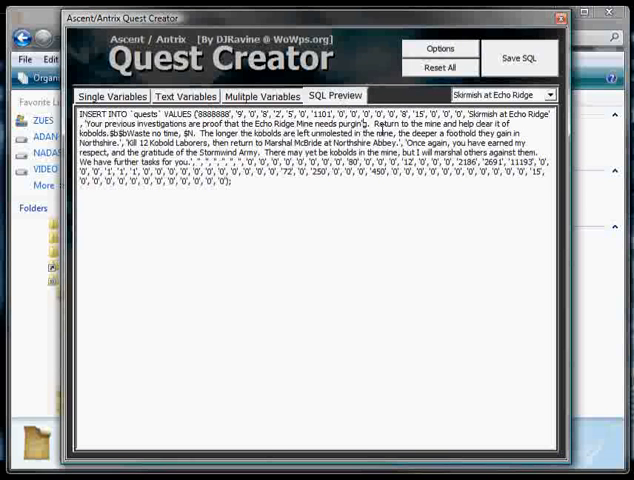
- Review the quest's text fields, then return to the SQL preview
click(184, 96)
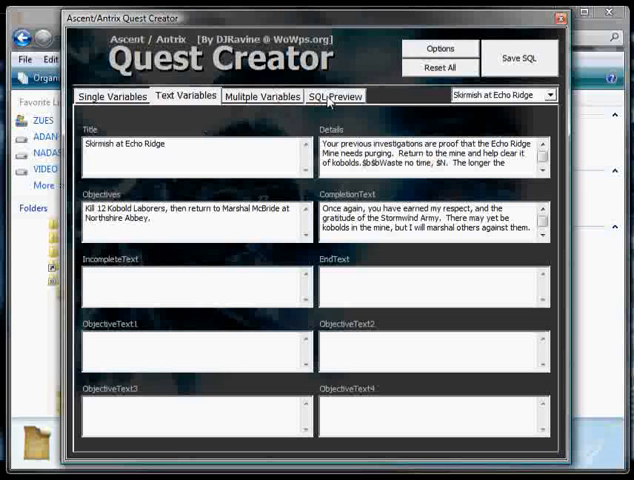
click(334, 96)
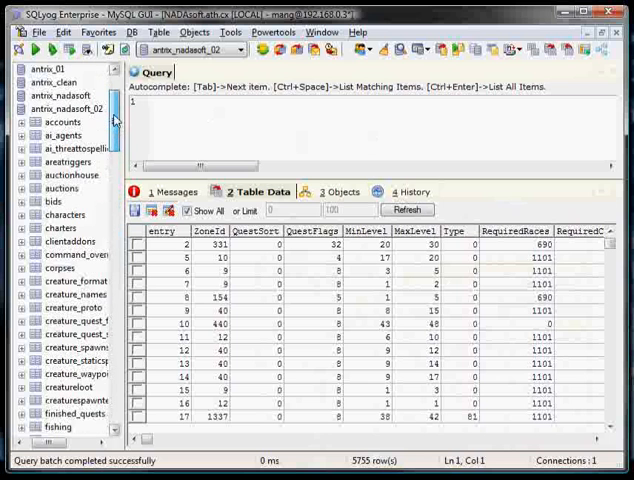
- Scroll SQLyog's object browser down to the quests table
scroll(down, 3)
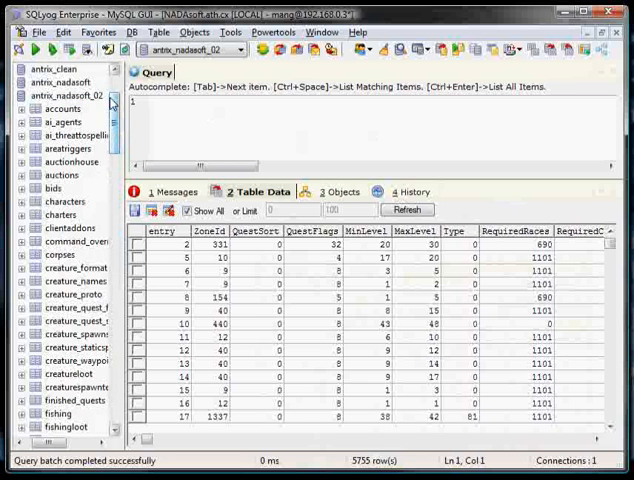
scroll(down, 3)
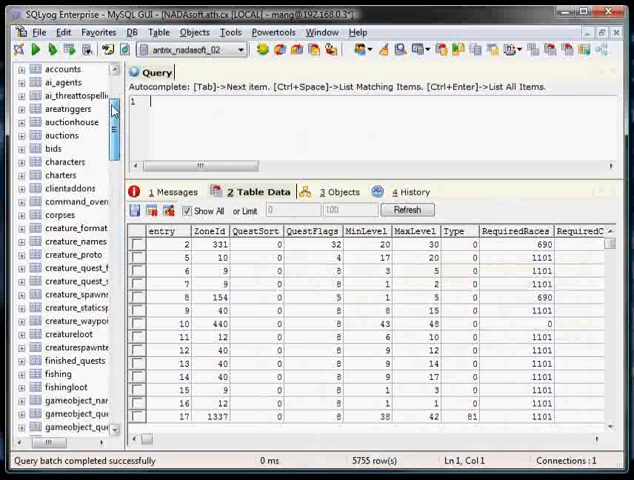
scroll(down, 3)
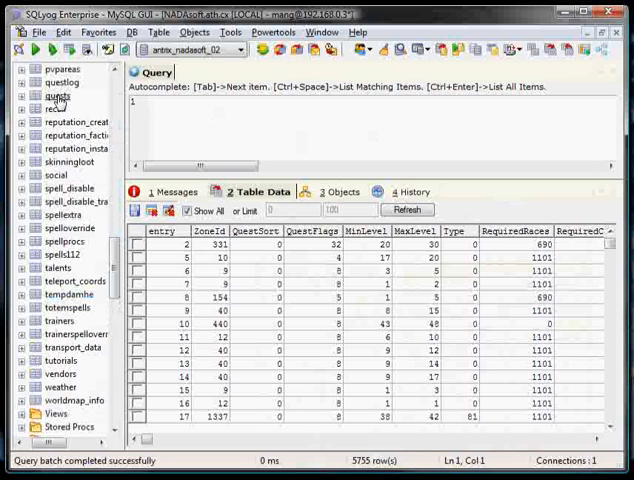
- View the quests table's data and paste the generated INSERT into the query editor
right_click(60, 96)
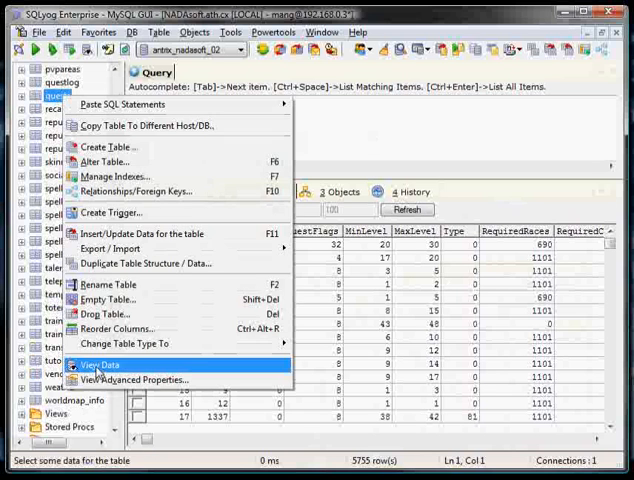
click(90, 364)
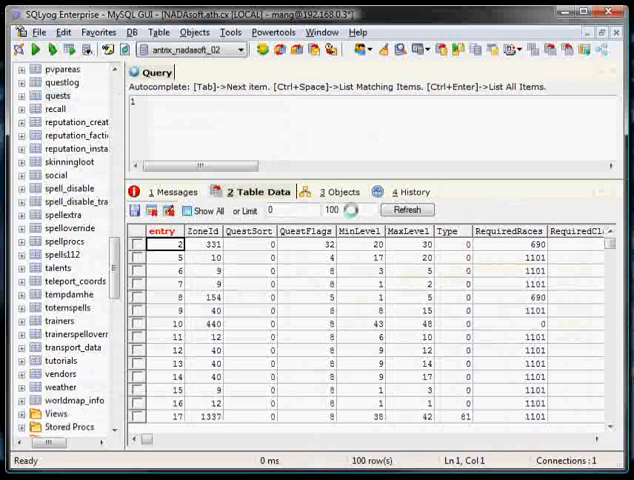
click(184, 210)
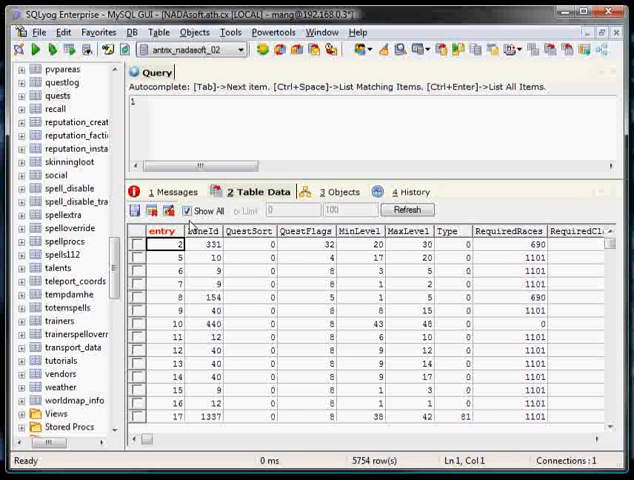
scroll(down, 3)
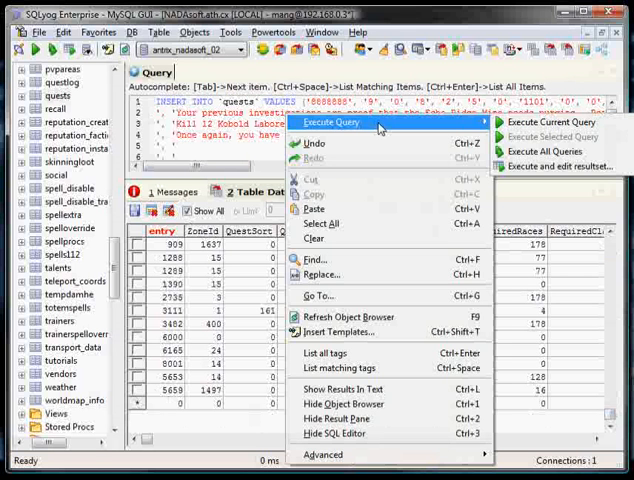
mouse_move(540, 152)
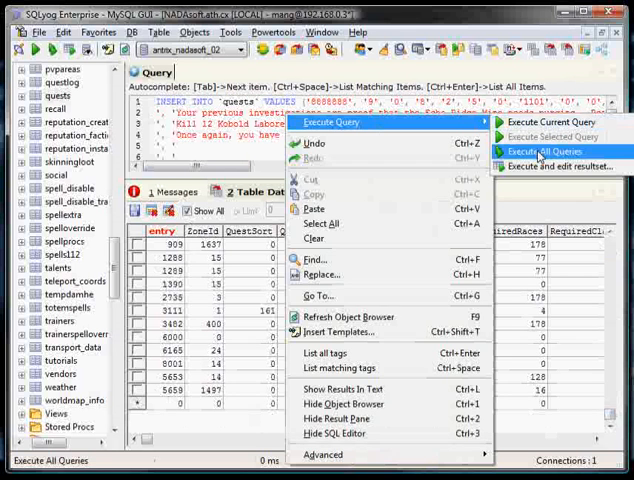
- Execute all queries so the quest 888888 INSERT runs, reporting 1 row affected
click(540, 152)
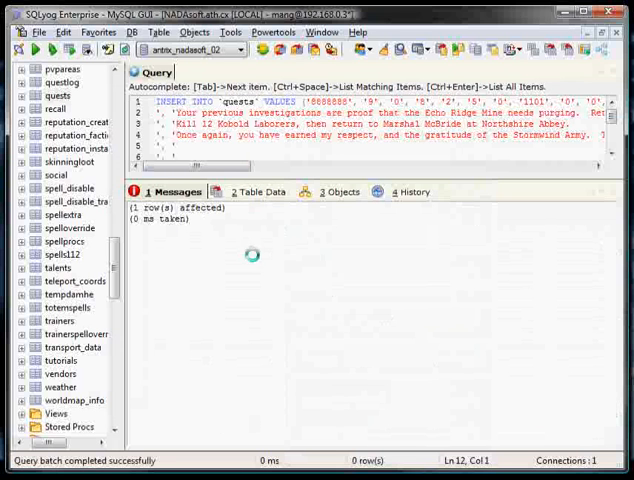
- Return to the quests table data, refresh it and view the reward choice item columns
click(248, 192)
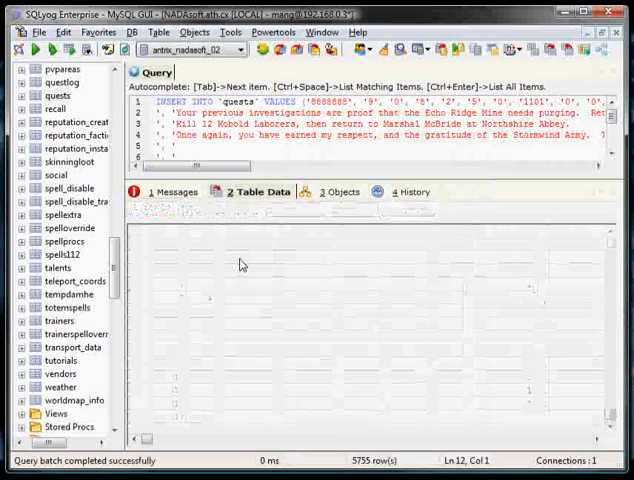
click(256, 192)
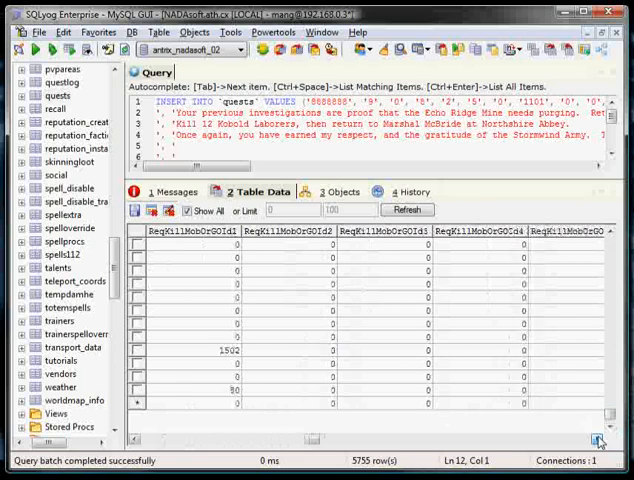
scroll(right, 3)
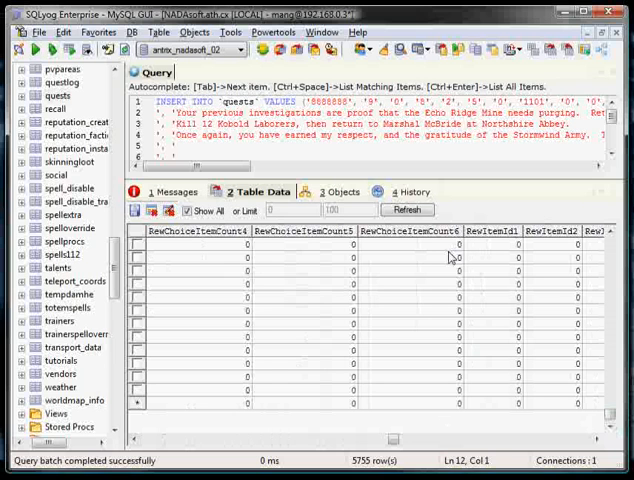
mouse_move(448, 258)
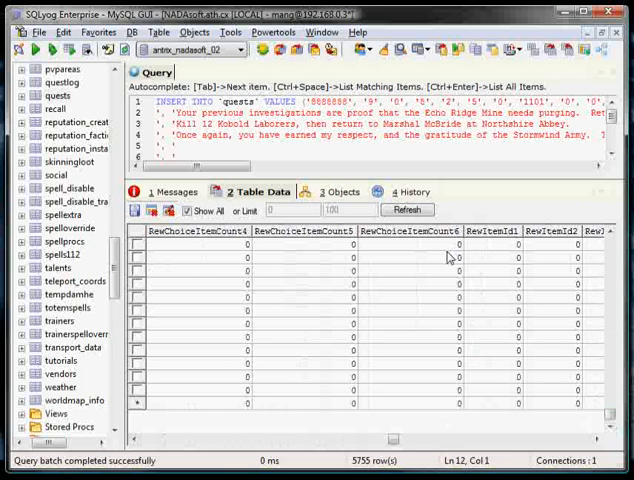